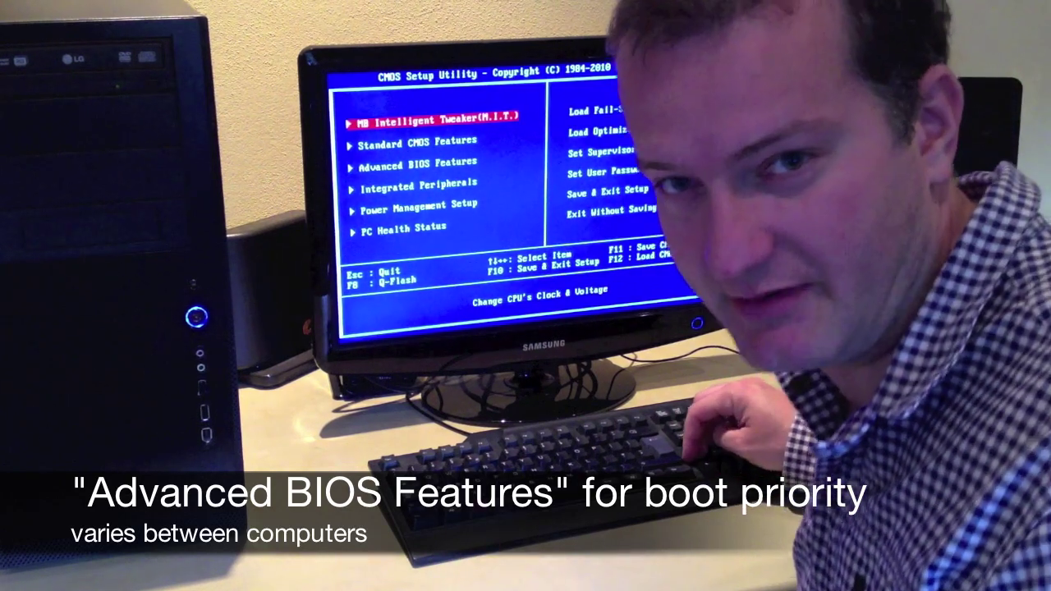
Highlight Advanced BIOS Features in the main menu to reach the boot priority settings.
{"action": "key", "text": "down"}
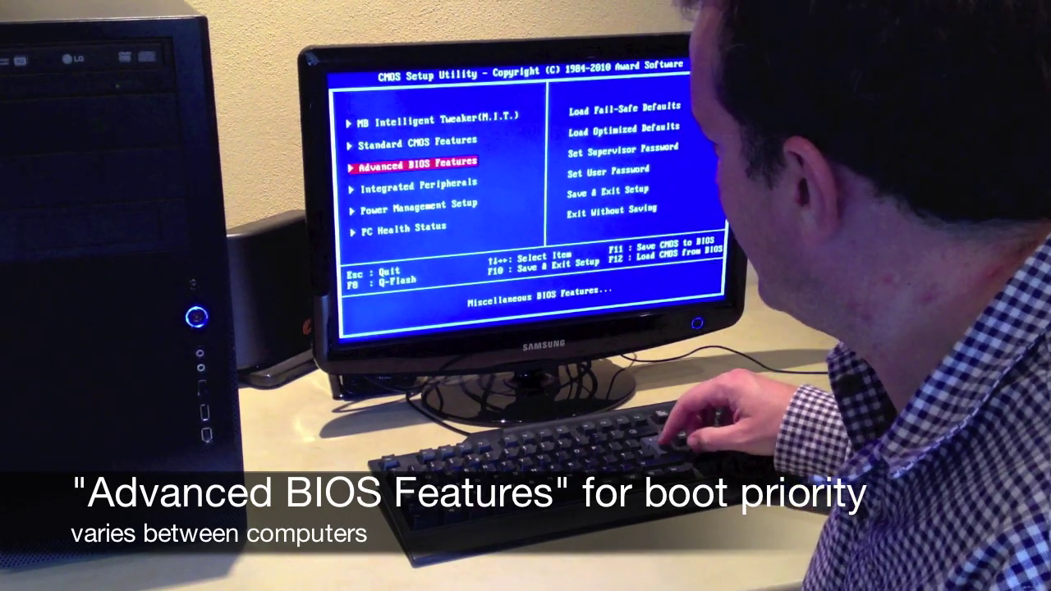